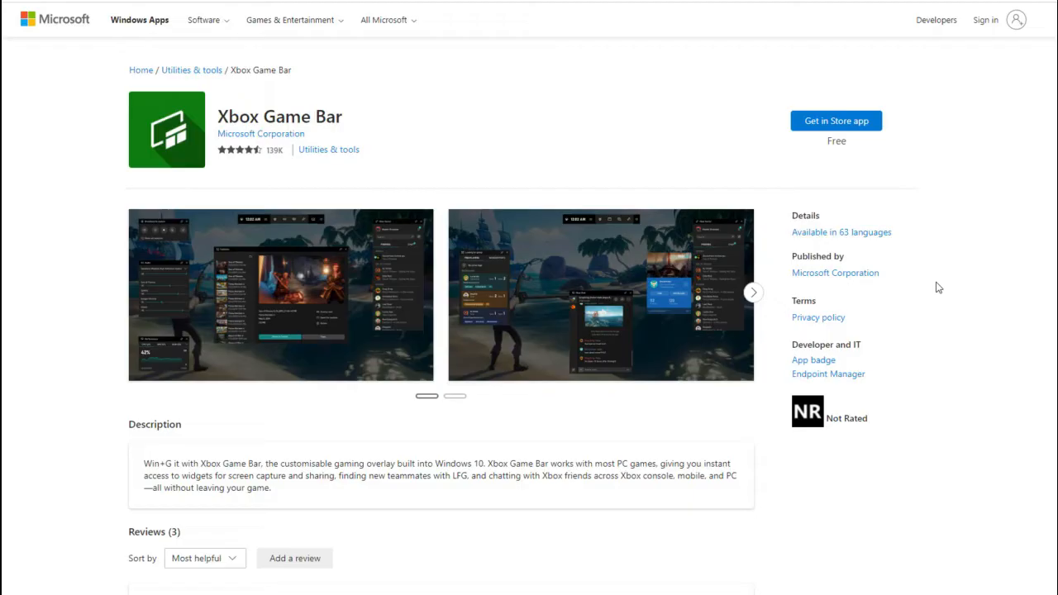
Browse the enlarged Xbox Game Bar screenshots on the store page and leave the gallery.
click(281, 294)
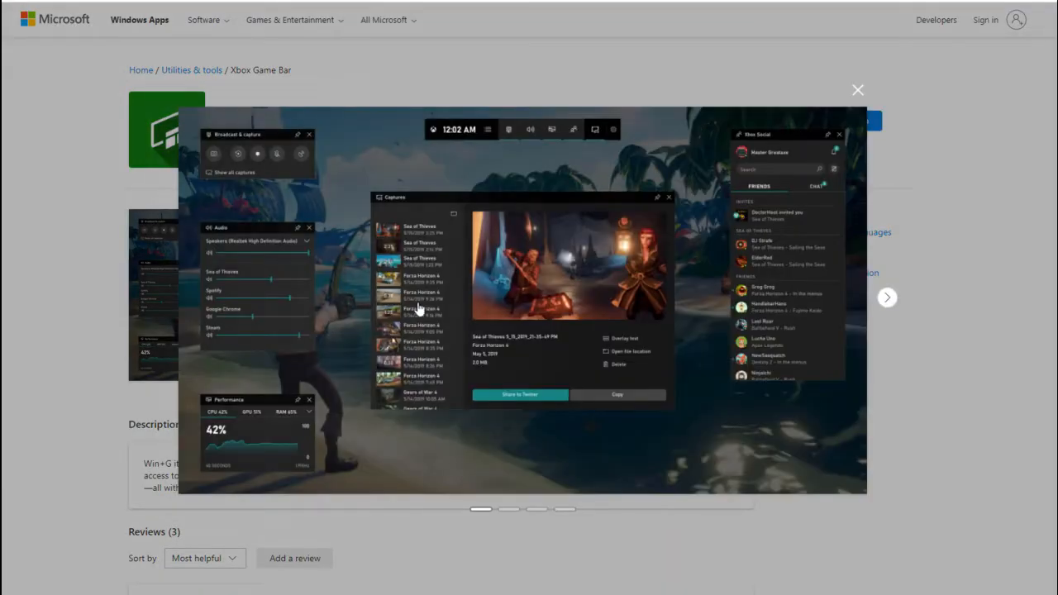
click(886, 298)
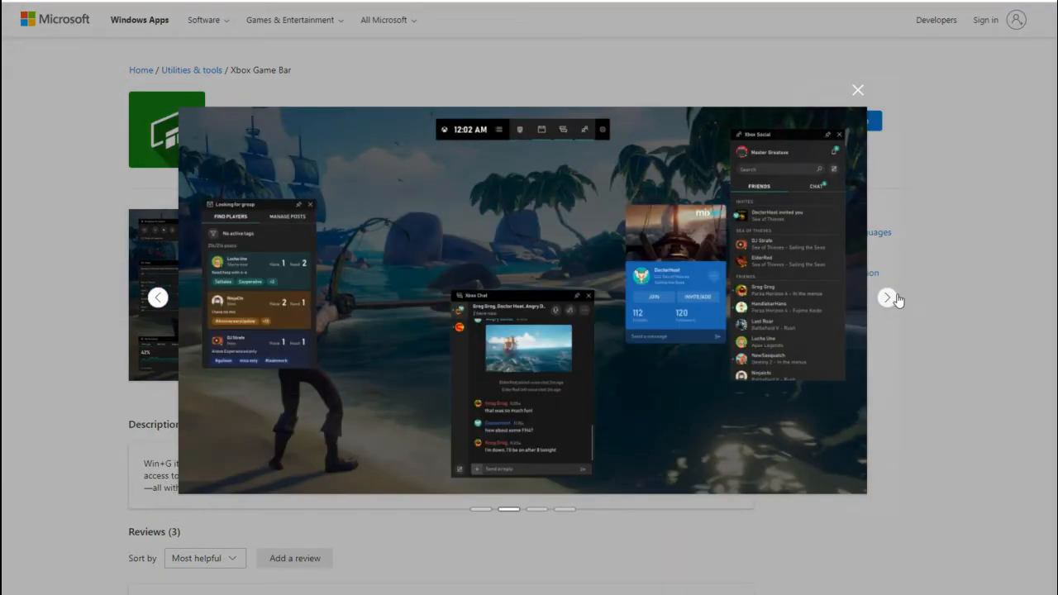
click(887, 298)
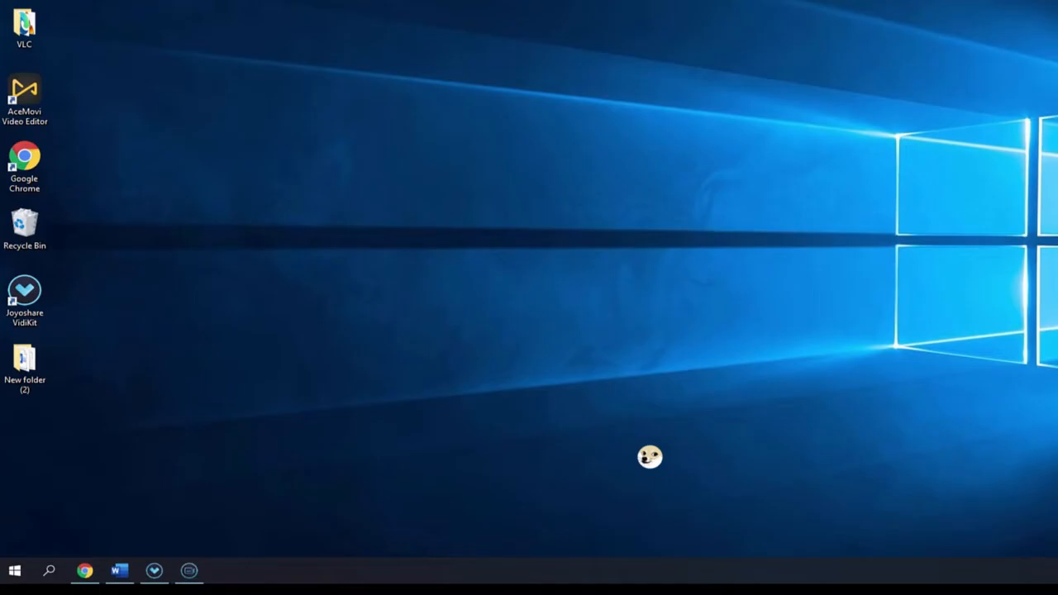
Reach Windows Settings > Gaming and view the Xbox Game Bar enable switch.
click(13, 570)
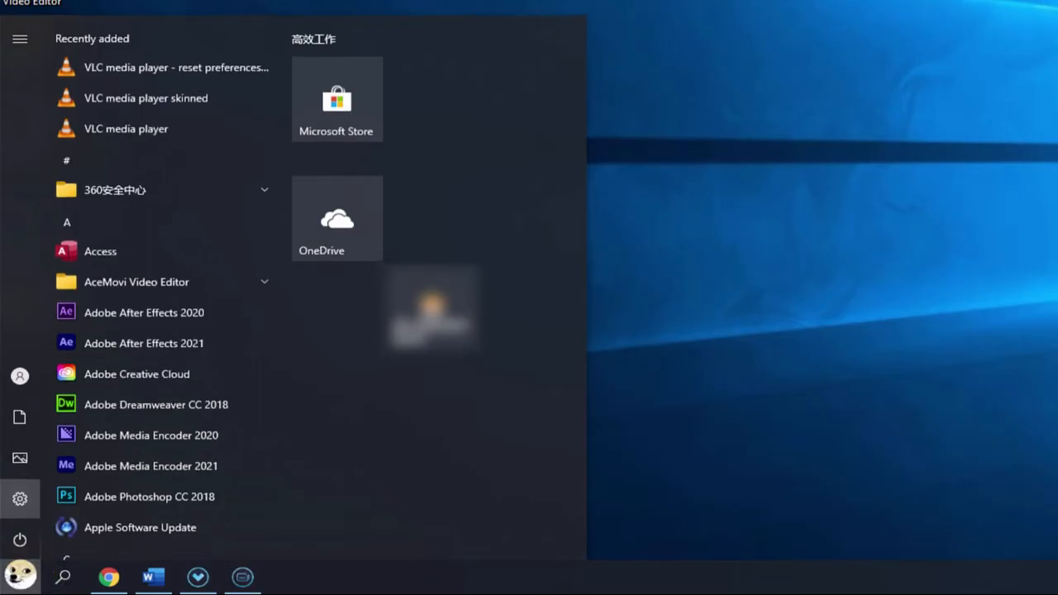
click(20, 500)
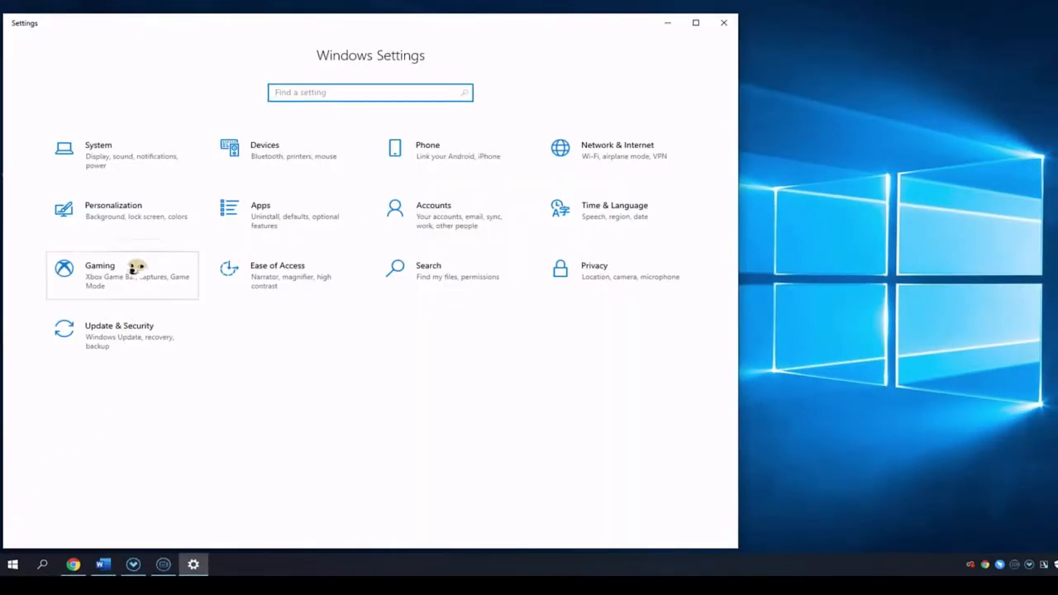
click(99, 275)
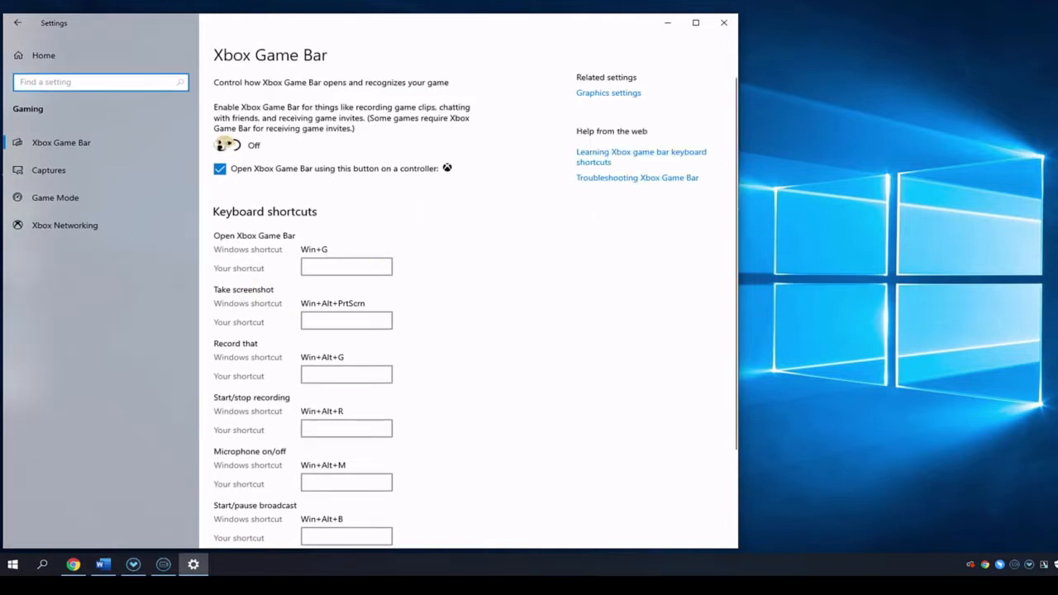
click(225, 146)
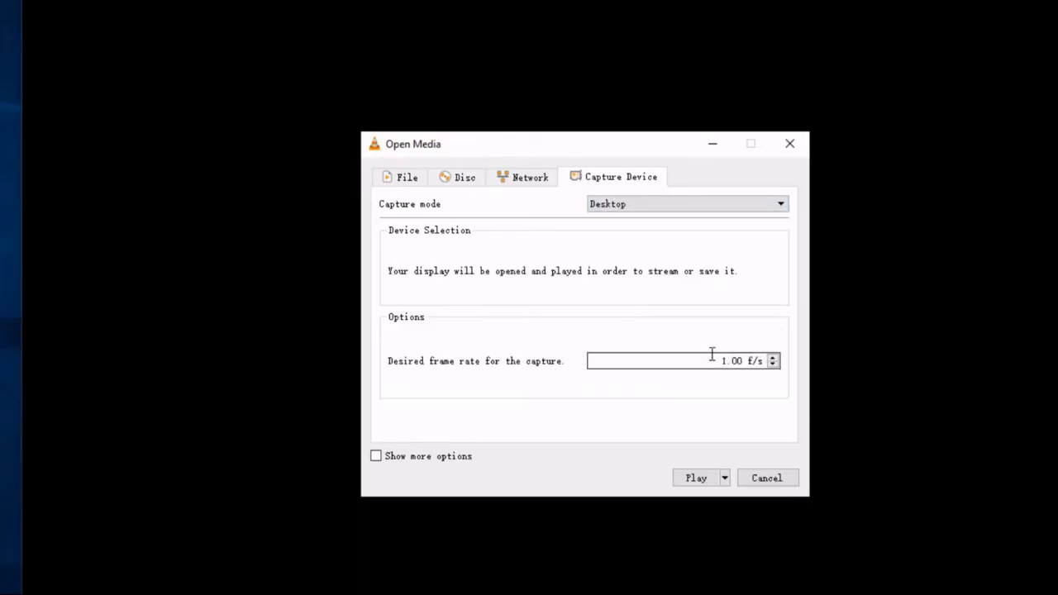
Convert the desktop capture using a new profile named capture1.
click(724, 478)
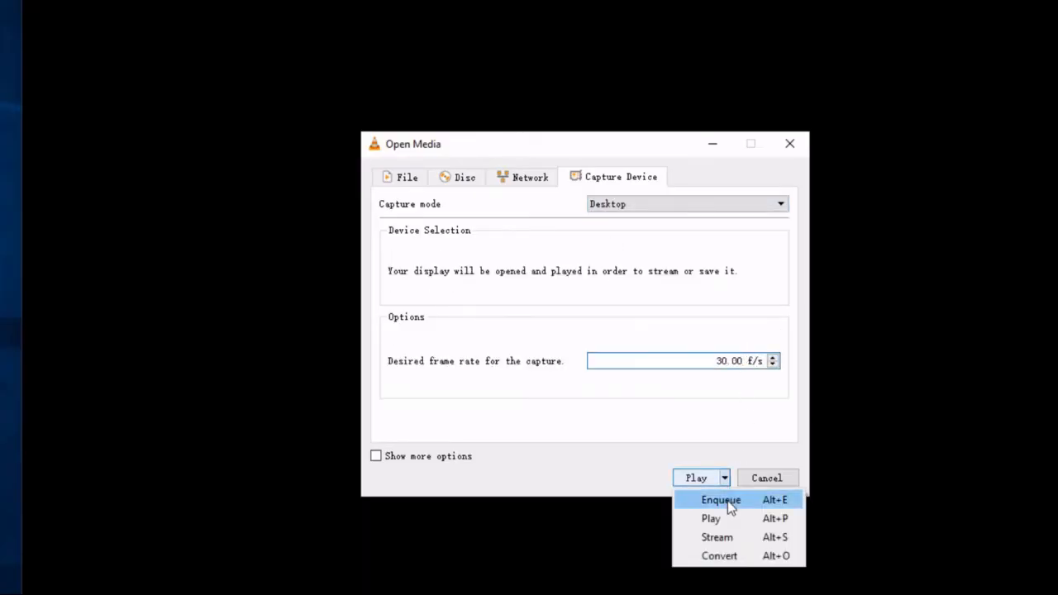
click(717, 556)
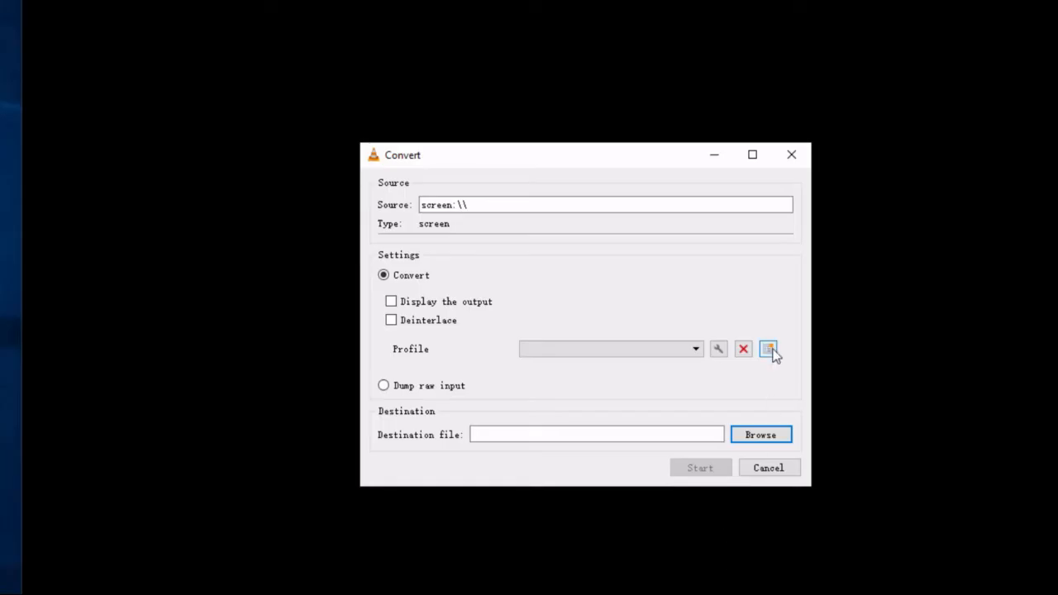
click(767, 347)
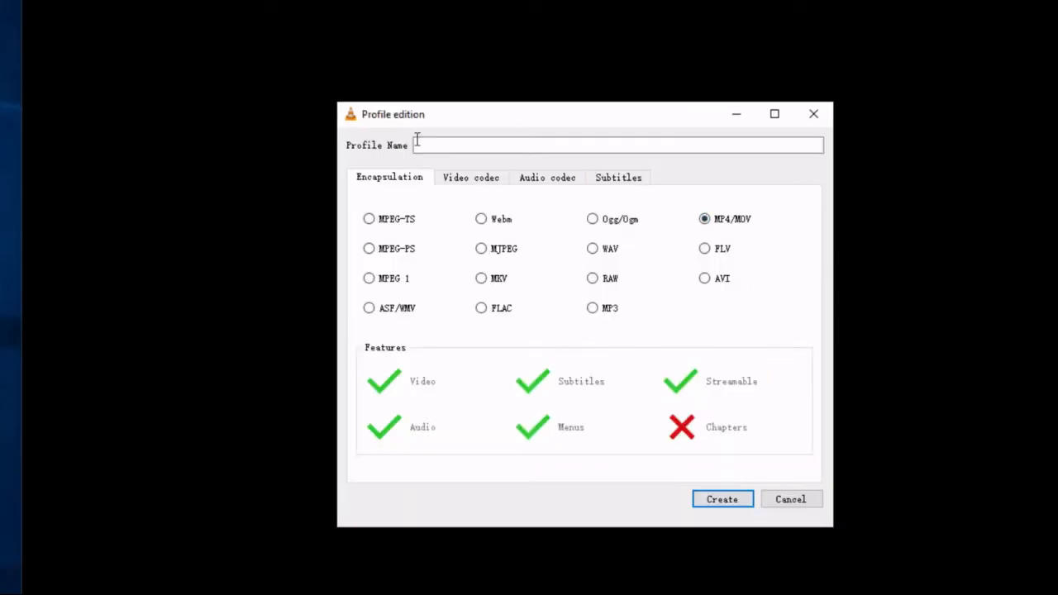
text(capture1)
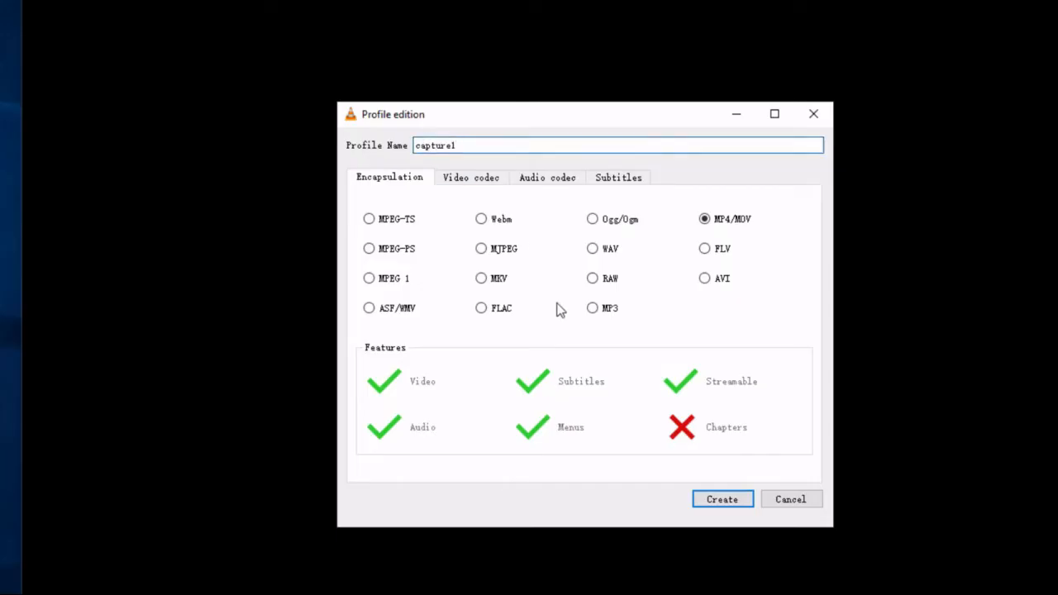
click(721, 500)
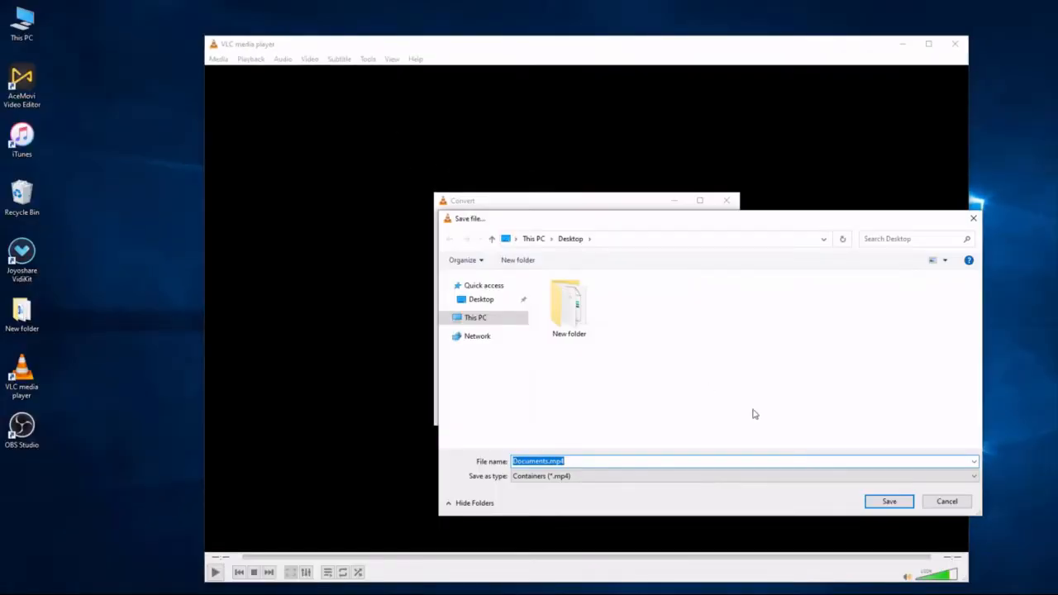
Confirm the MP4 destination on the Desktop and start recording.
click(890, 501)
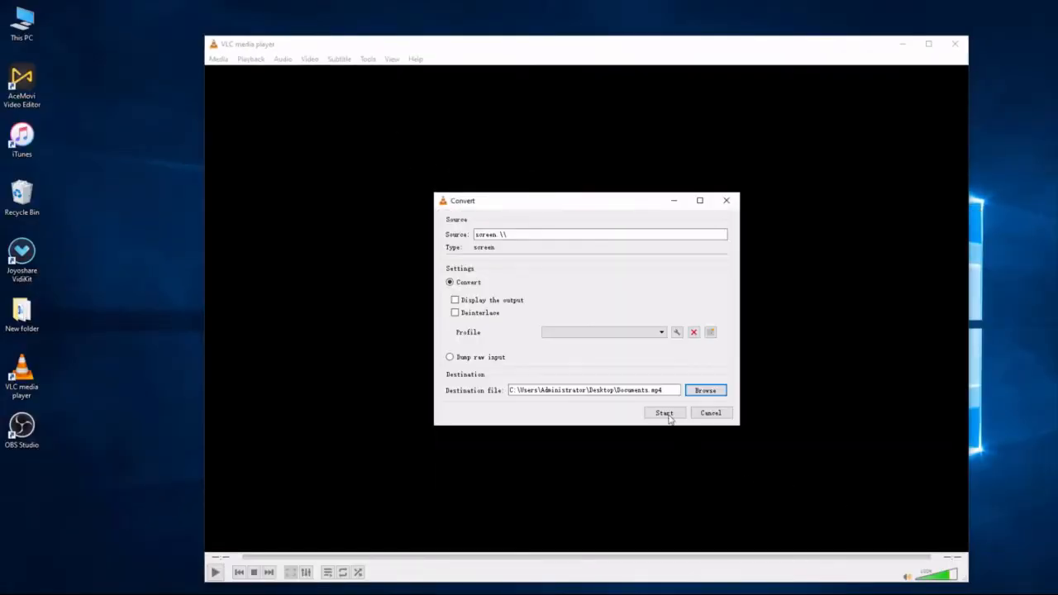
click(665, 414)
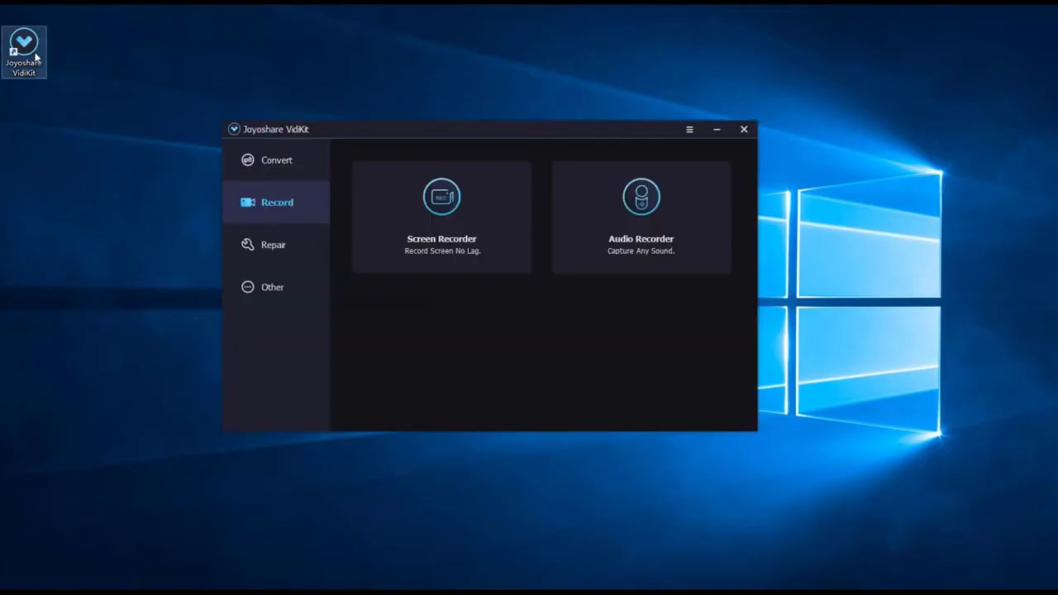
Start Joyoshare's Screen Recorder and expand its record, timing and cursor options.
click(442, 197)
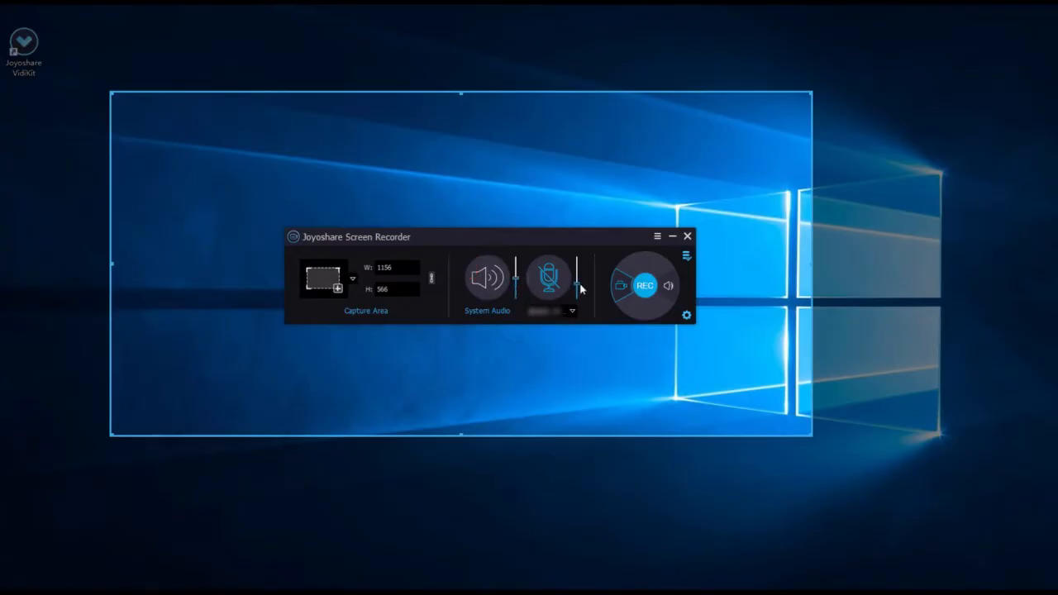
click(687, 314)
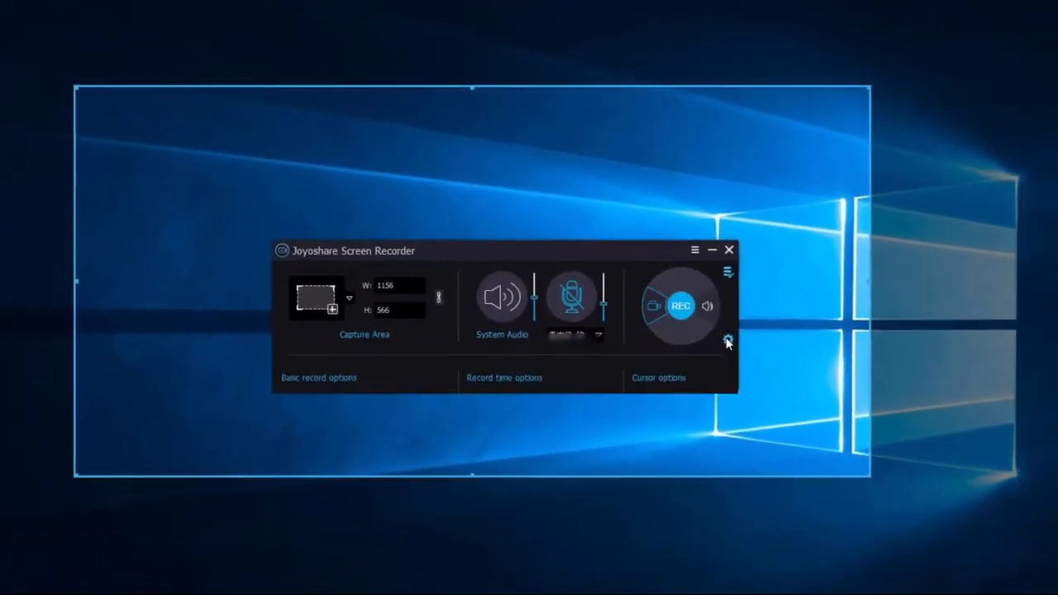
click(727, 342)
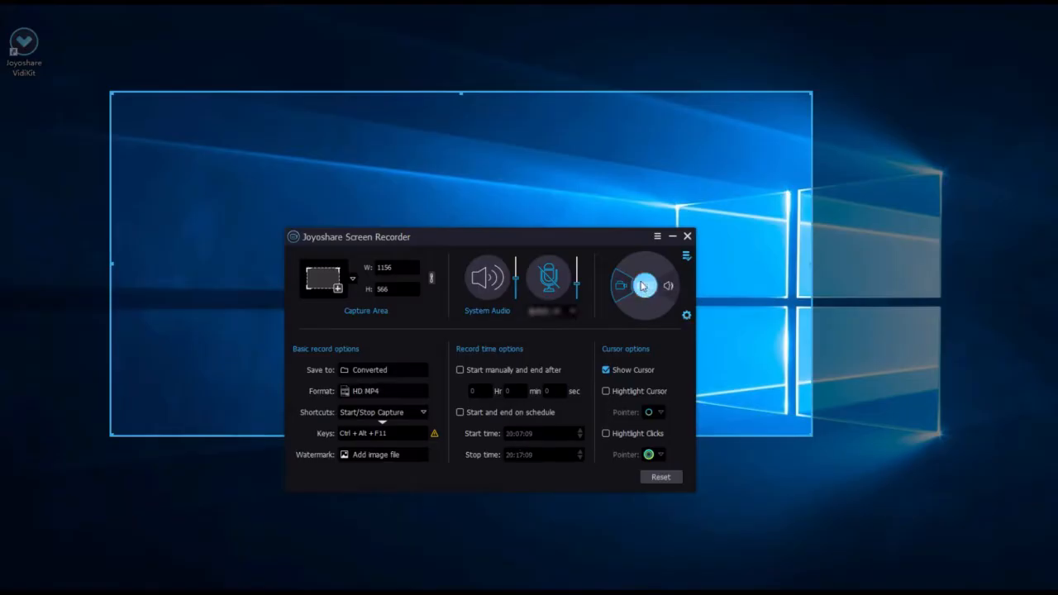
click(643, 285)
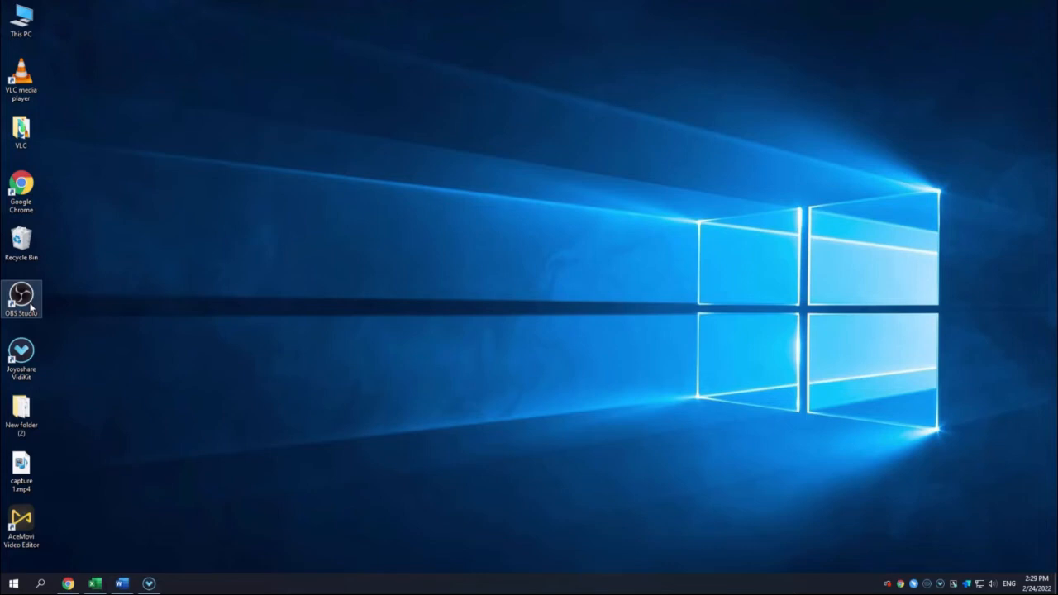
mouse_move(437, 370)
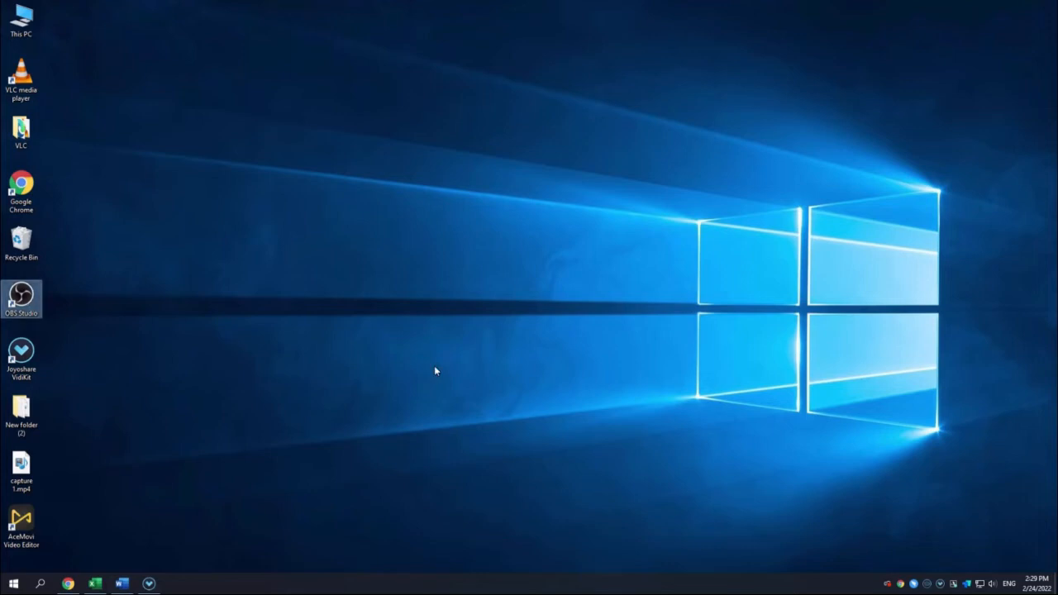
Launch OBS and add a Display Capture source of the primary monitor to the scene.
double_click(20, 298)
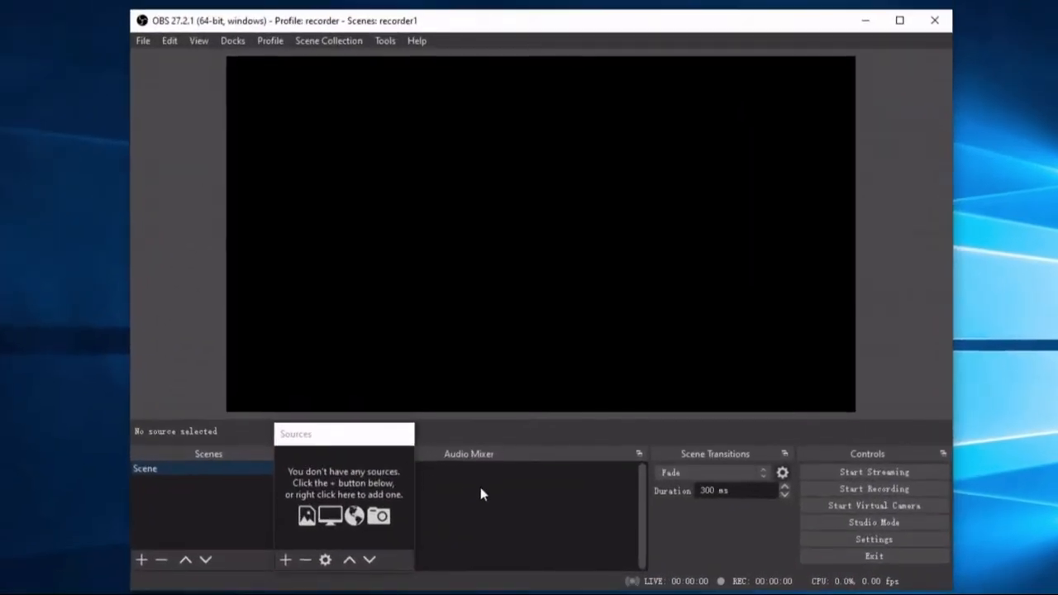
click(285, 561)
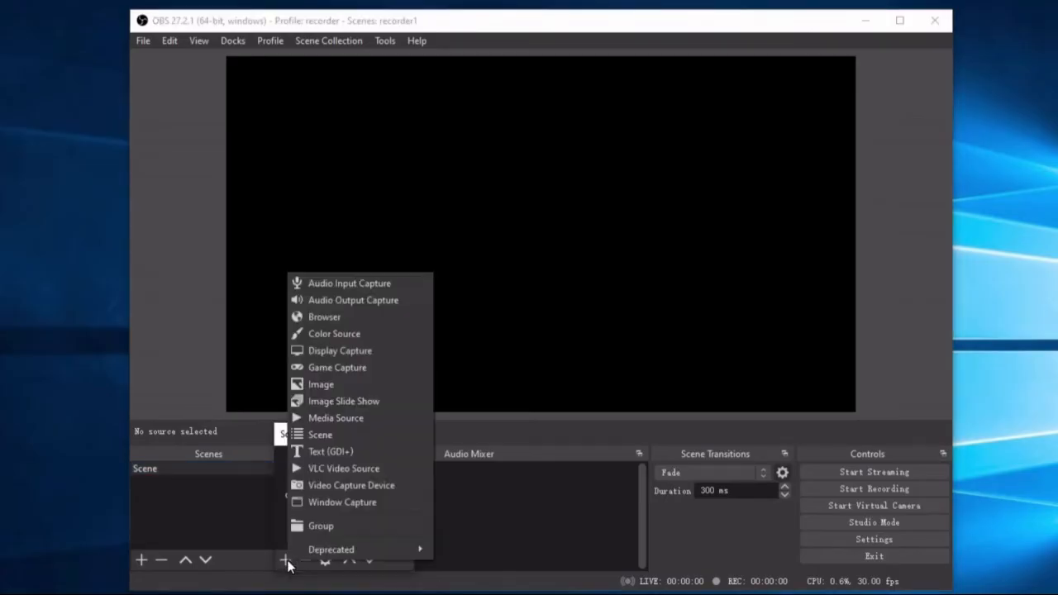
click(340, 351)
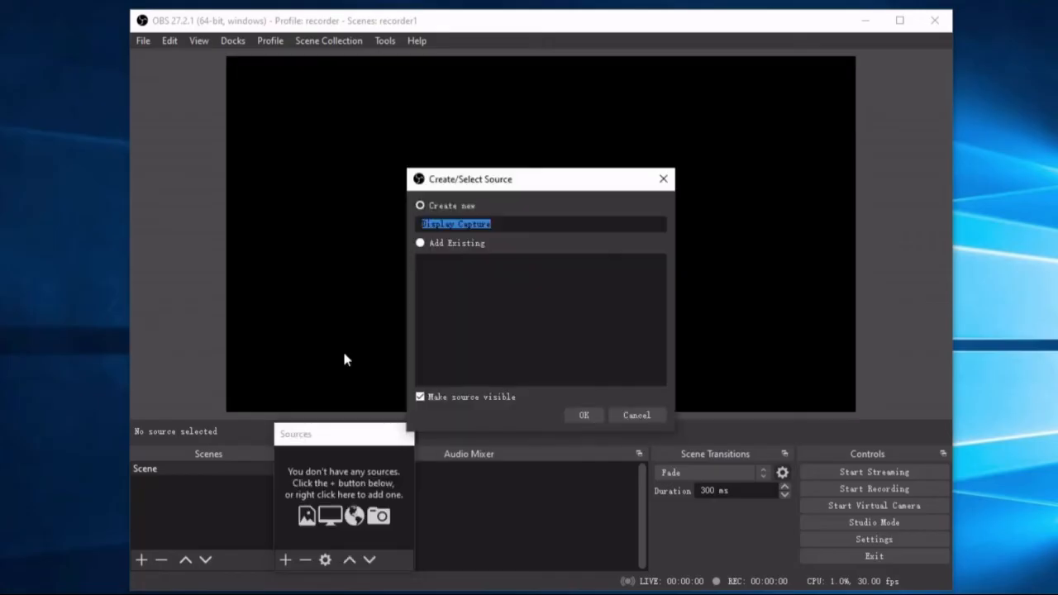
click(584, 415)
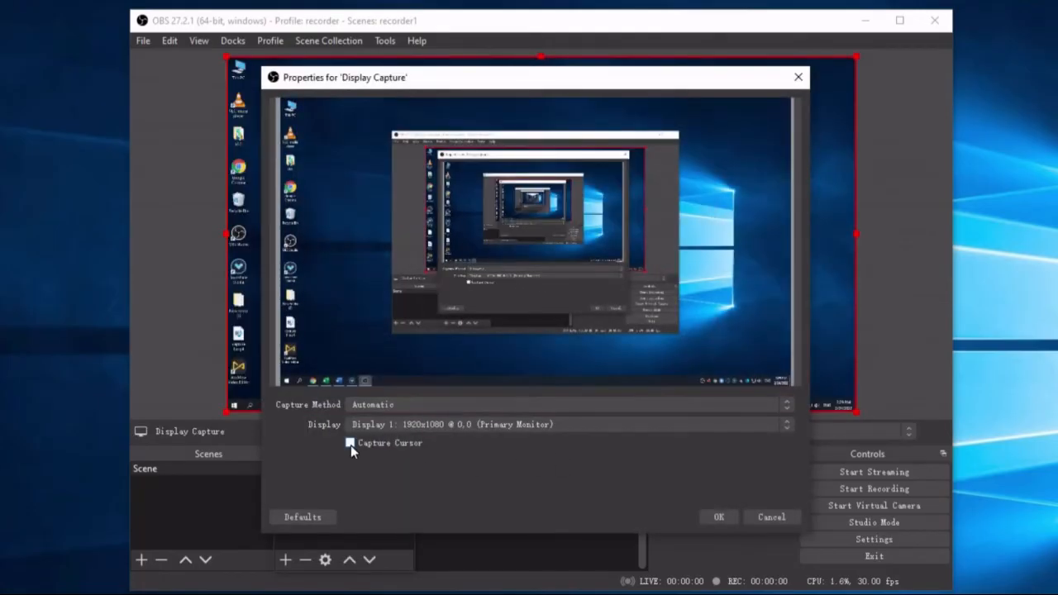
click(350, 443)
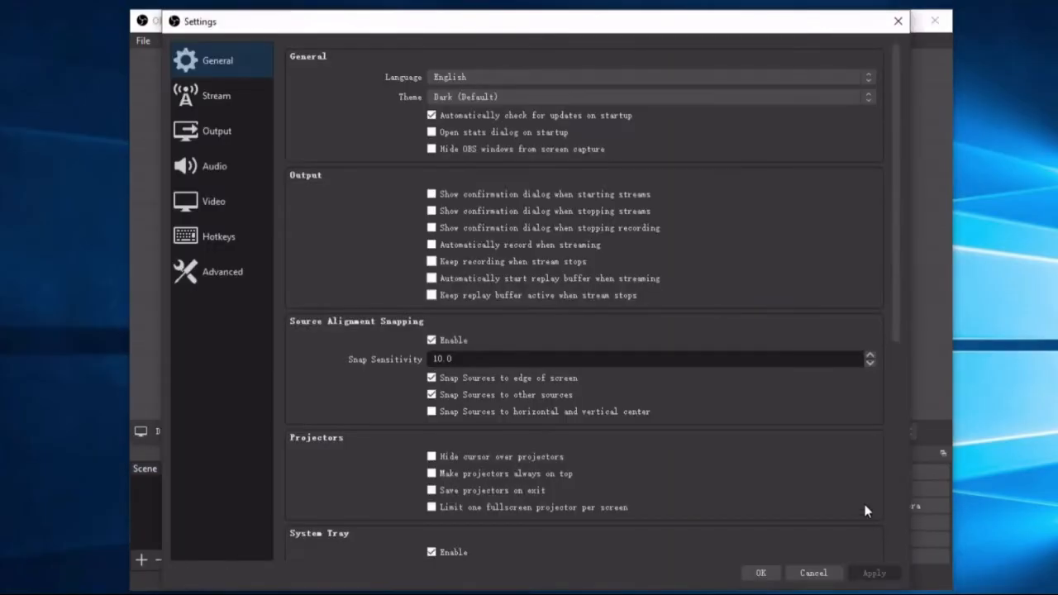
Set Output to Advanced mode with mp4 recording format and x264 encoder, keeping the save folder.
click(217, 131)
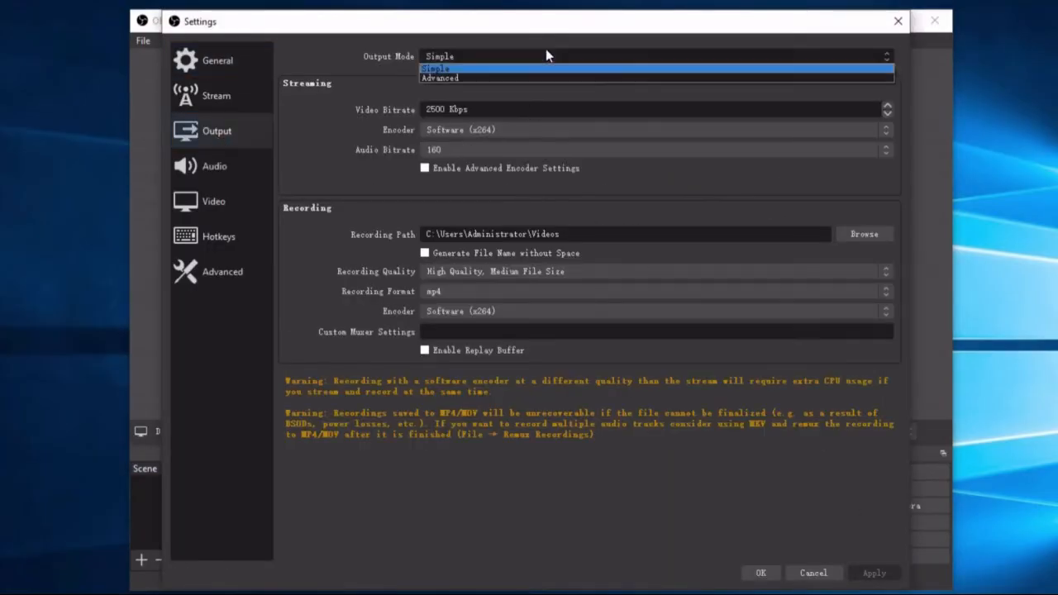
mouse_move(469, 78)
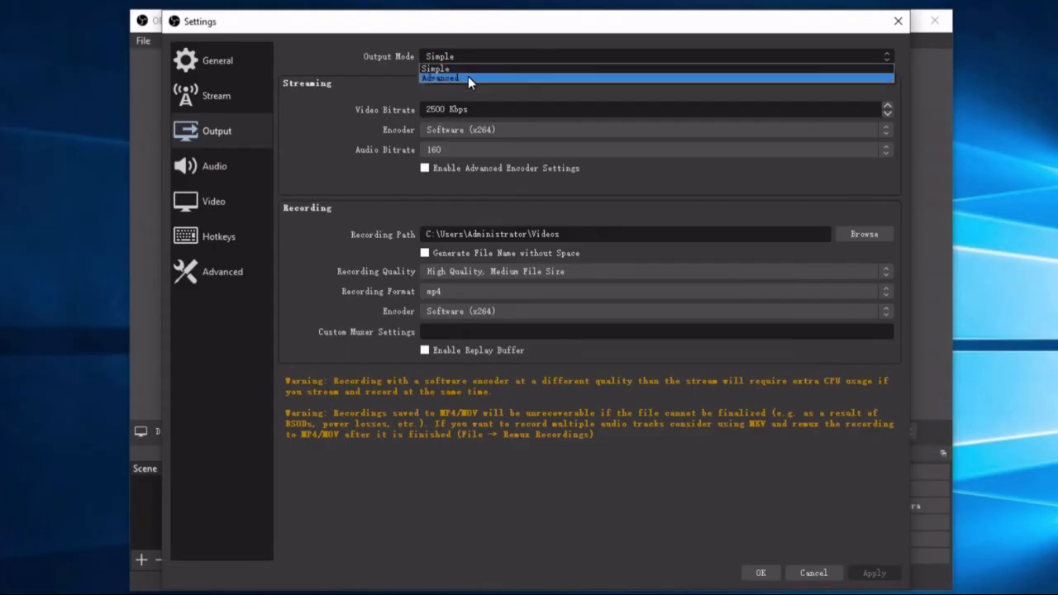
click(440, 77)
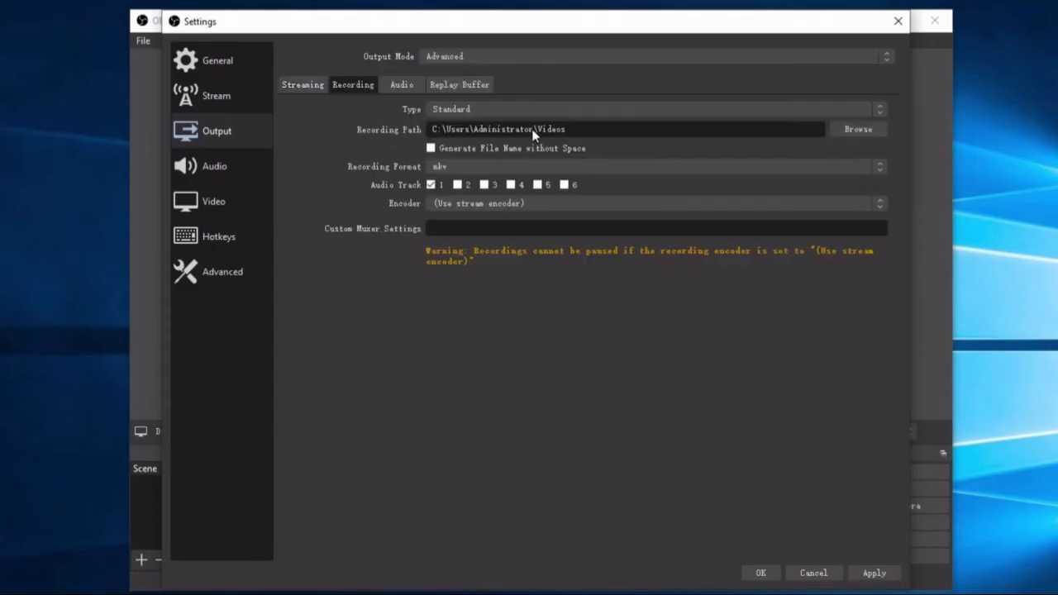
click(858, 129)
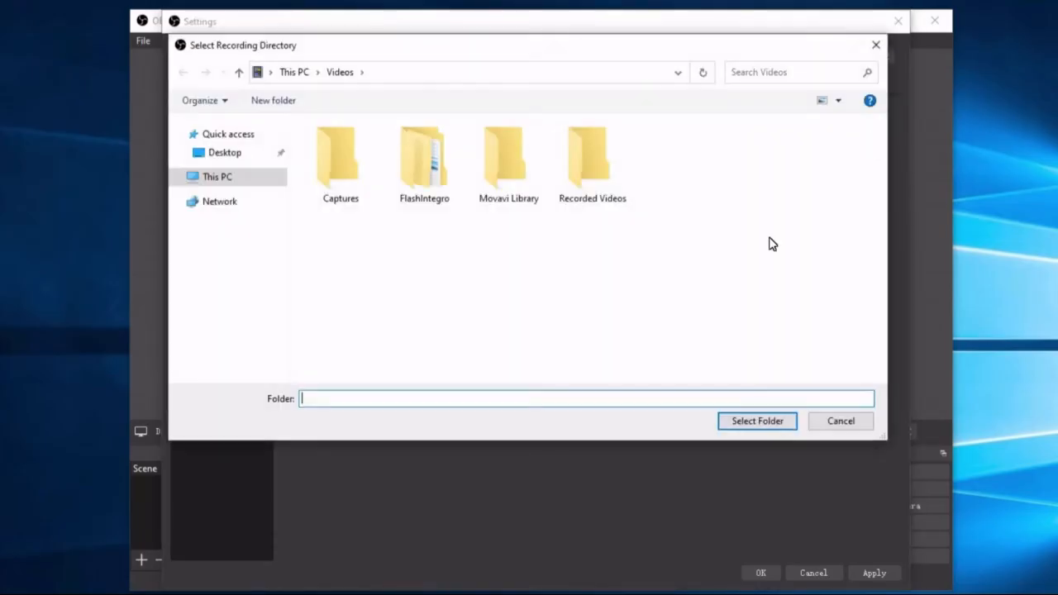
click(841, 422)
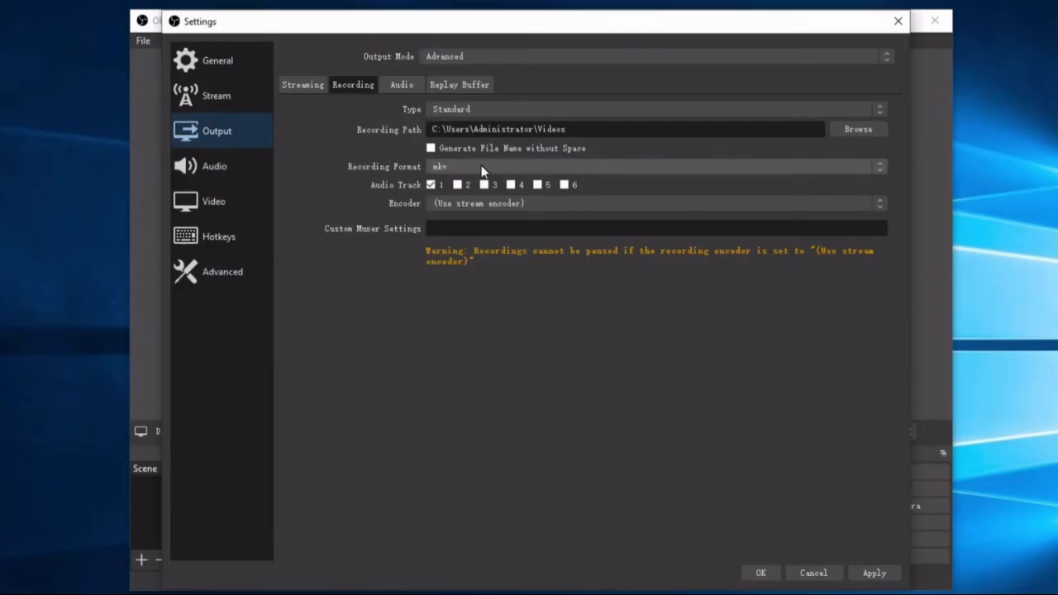
click(653, 166)
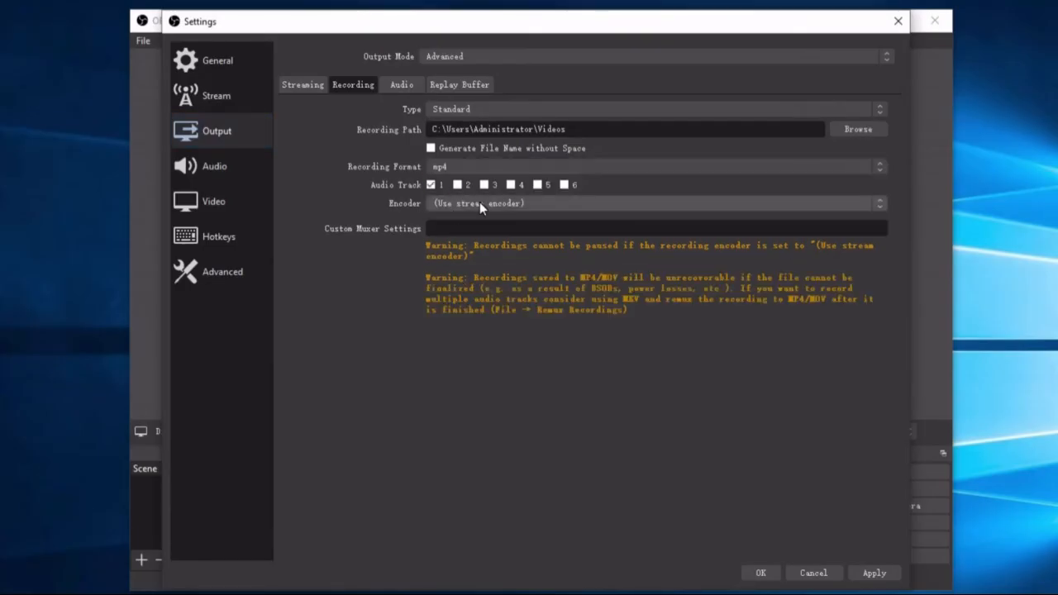
click(653, 204)
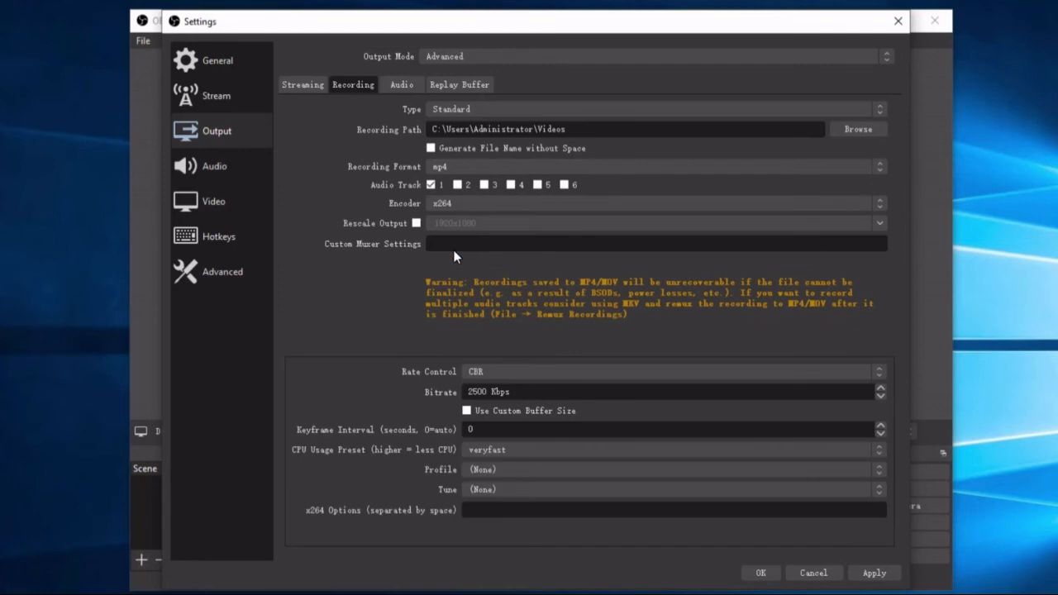
Confirm Video FPS is 30 and save the settings.
click(213, 202)
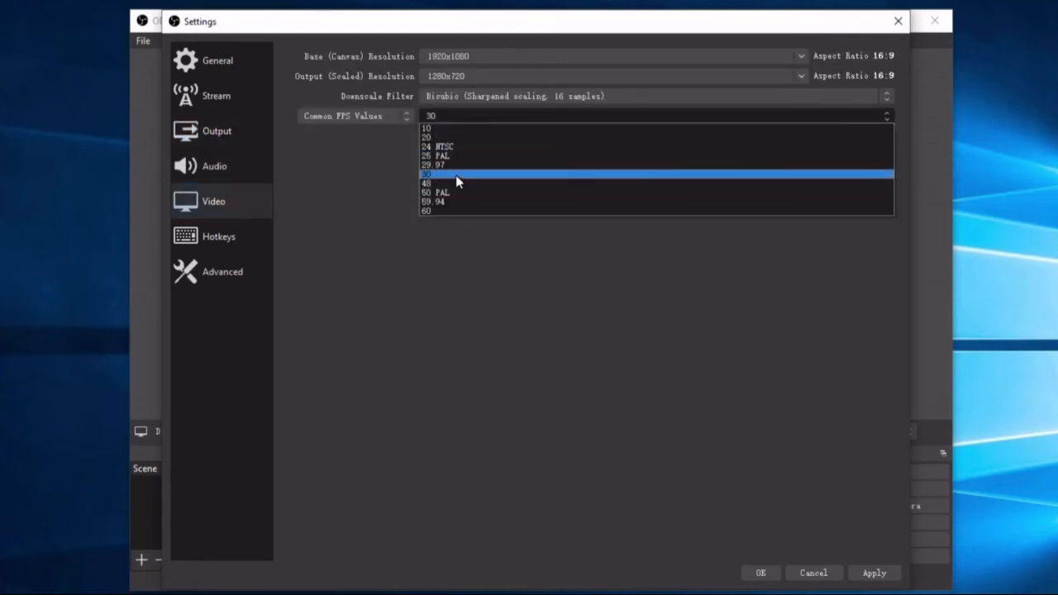
click(215, 166)
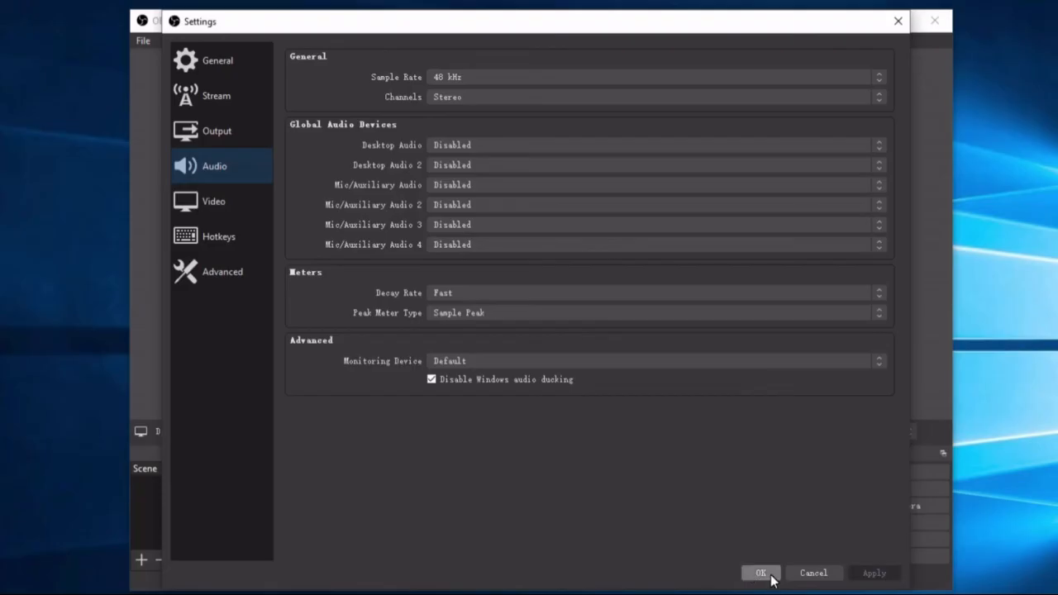
click(761, 572)
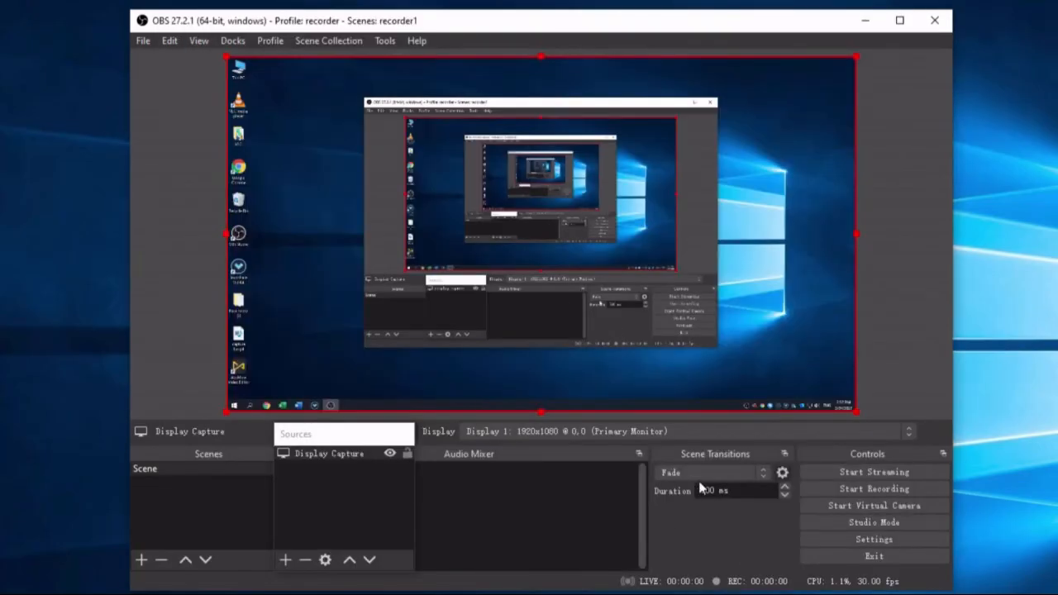